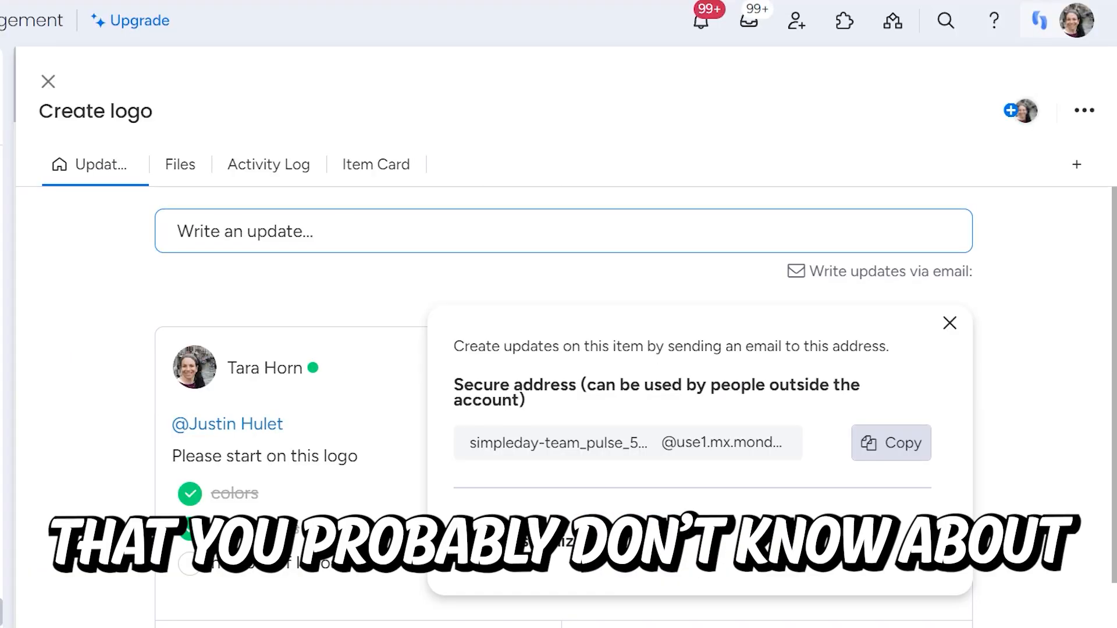
- Leave the item panel and show the Task Board's Main Table with the Create logo task
click(48, 81)
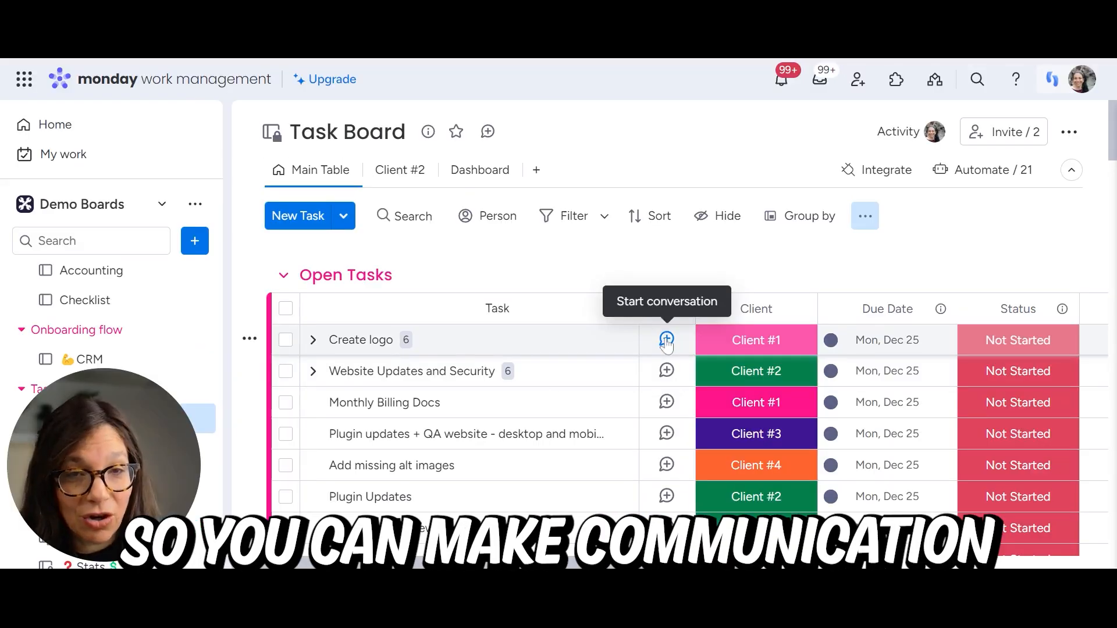
click(666, 340)
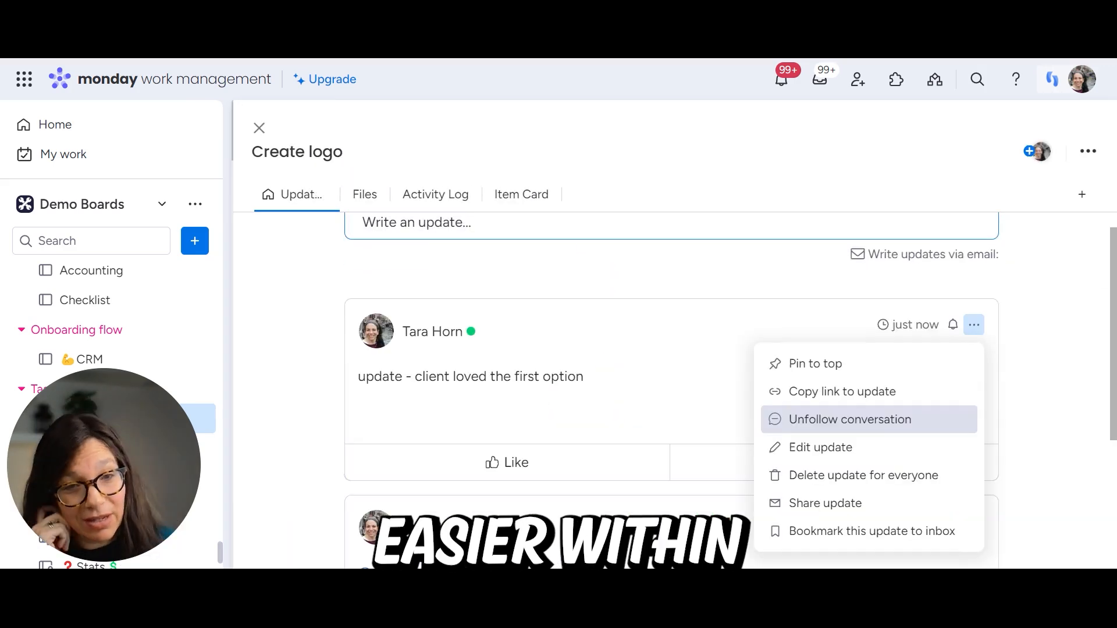
click(259, 128)
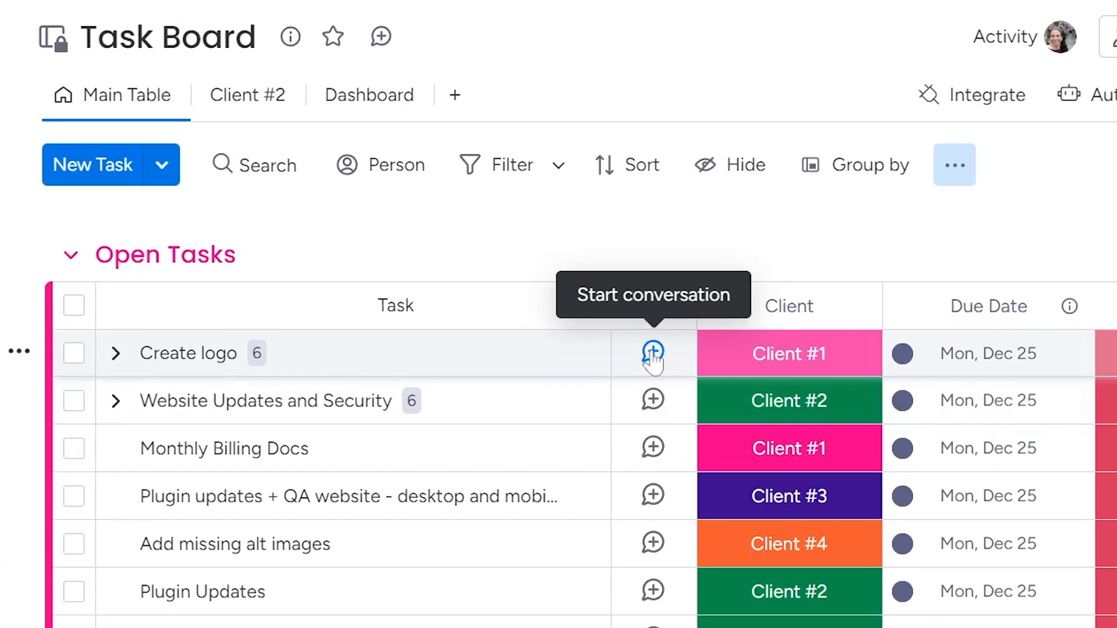
click(652, 354)
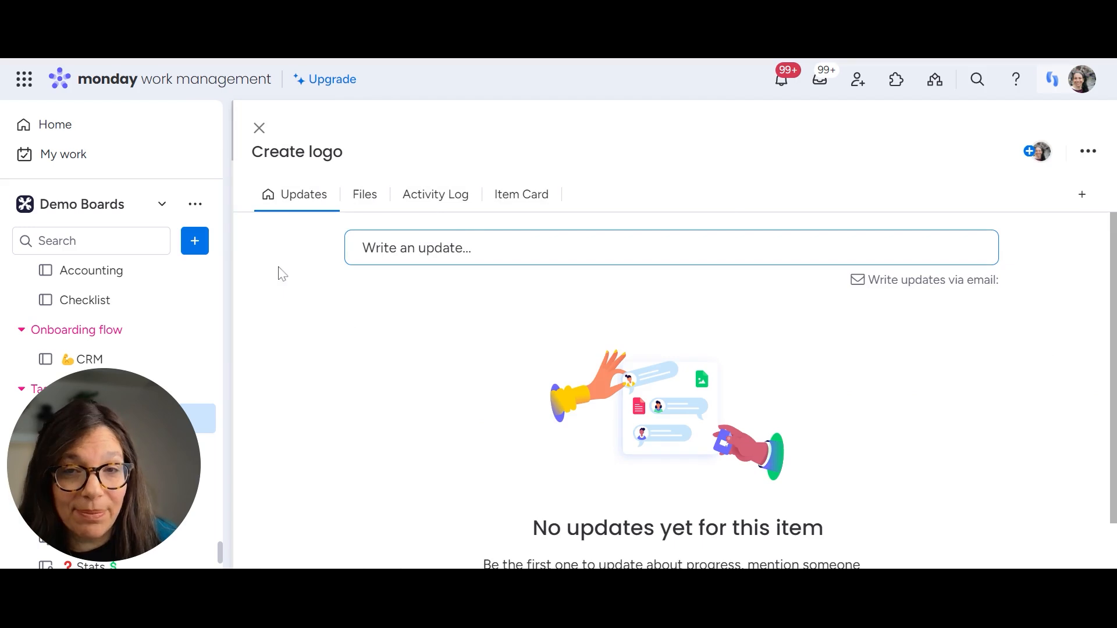
click(670, 247)
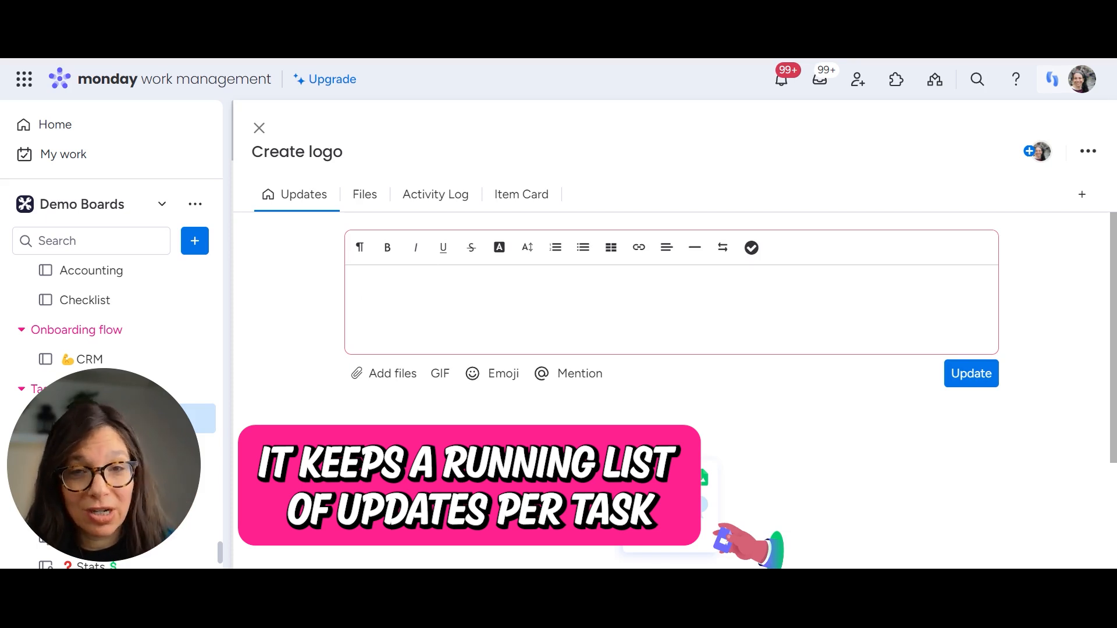
click(499, 291)
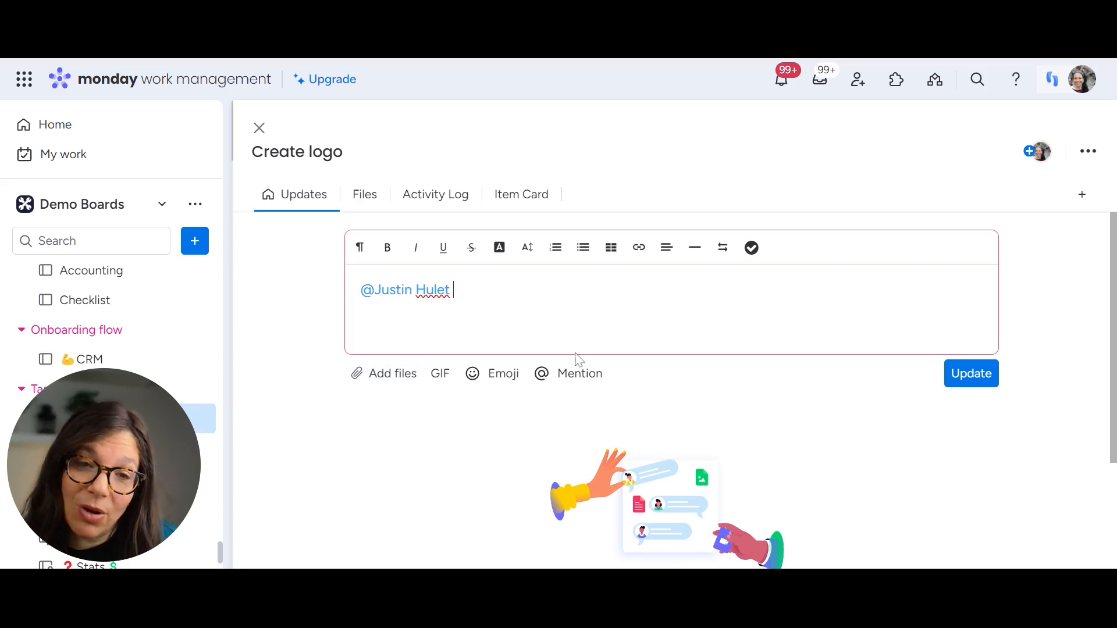
- Remove the stray @ and write 'Please start on this logo' under the mention
text(@)
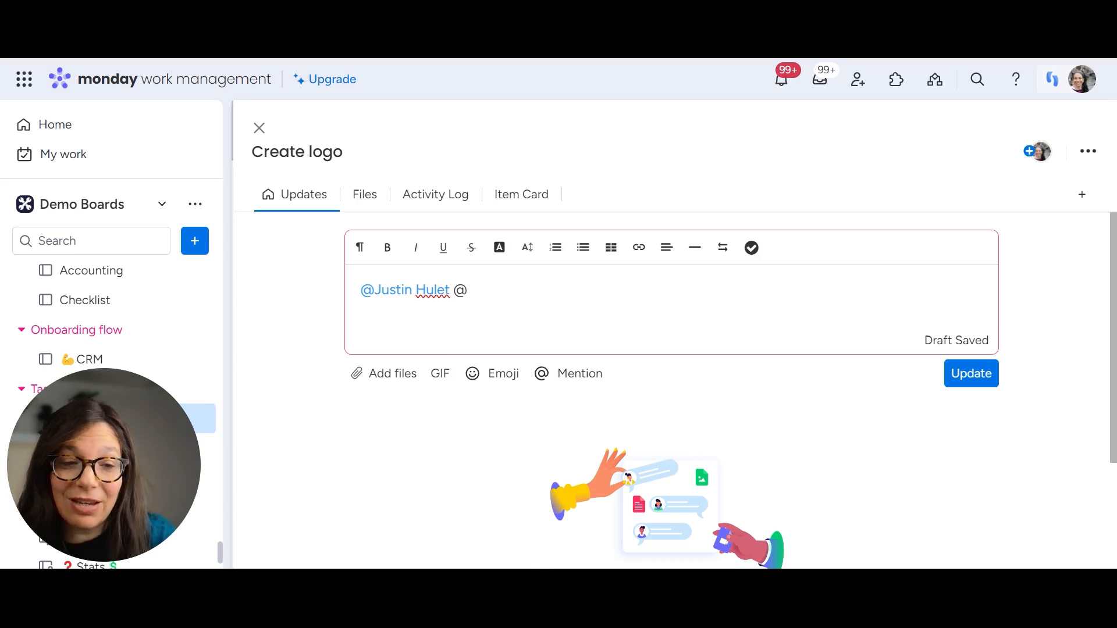
key(Backspace)
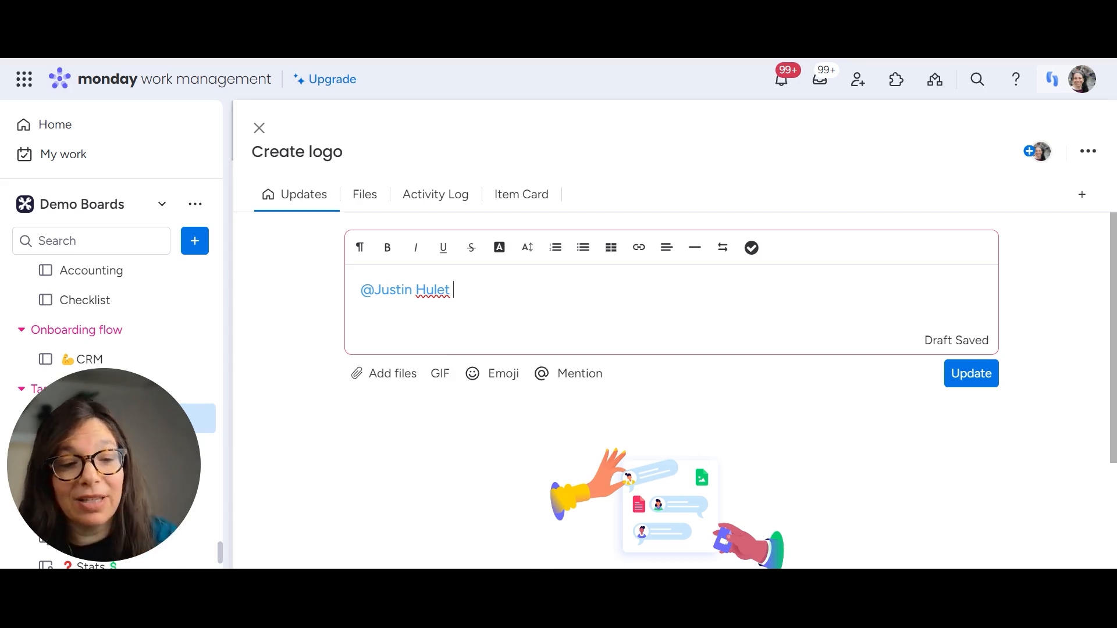
text(Please start on this)
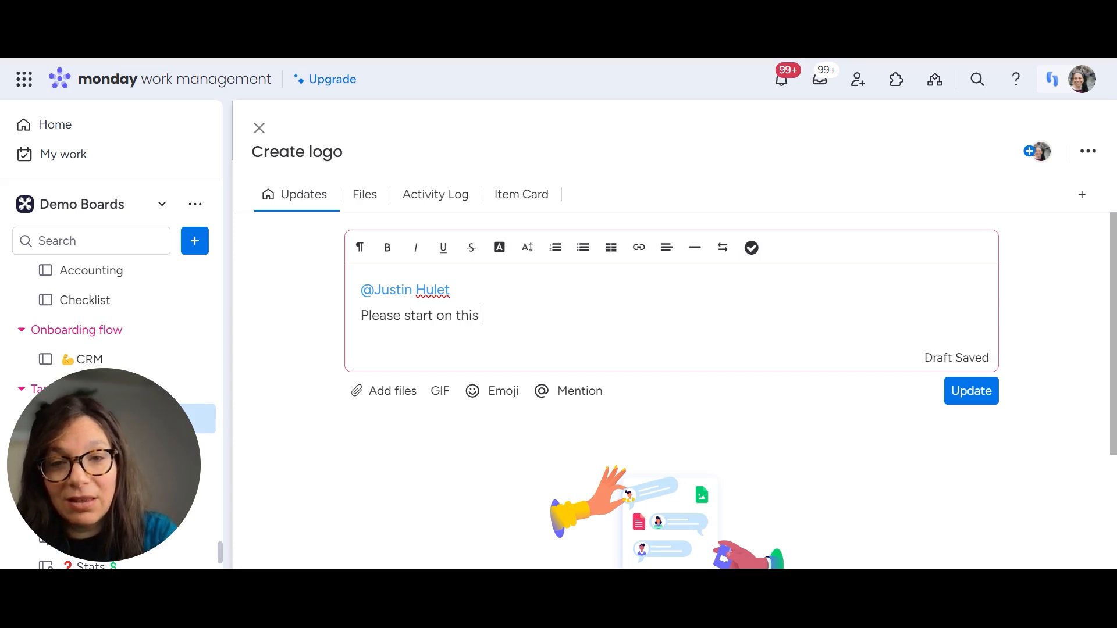
text(logo)
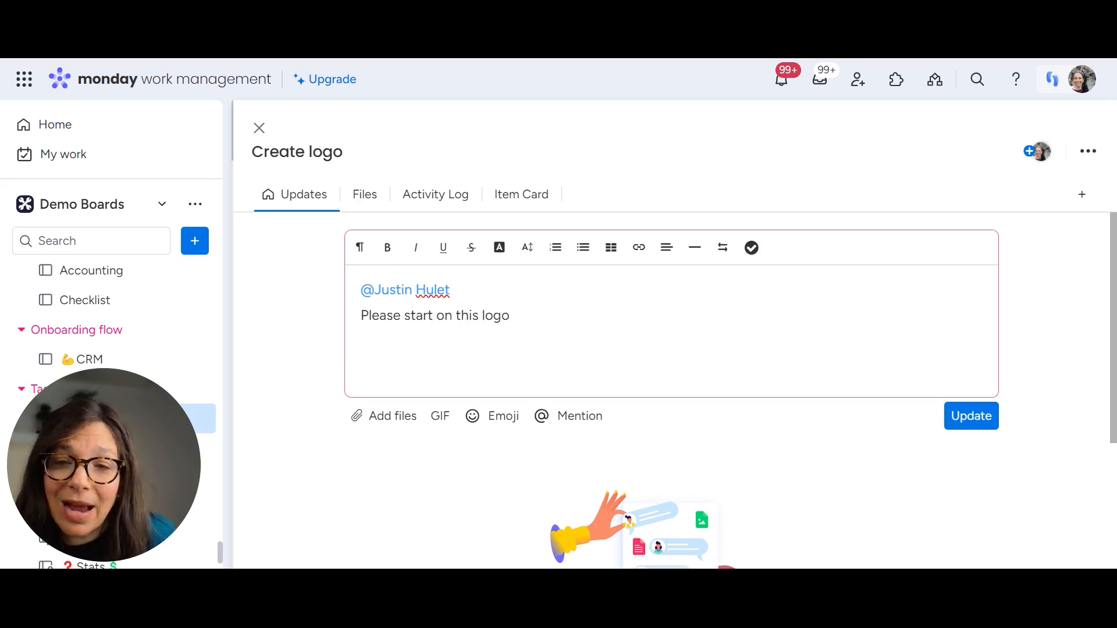
mouse_move(610, 246)
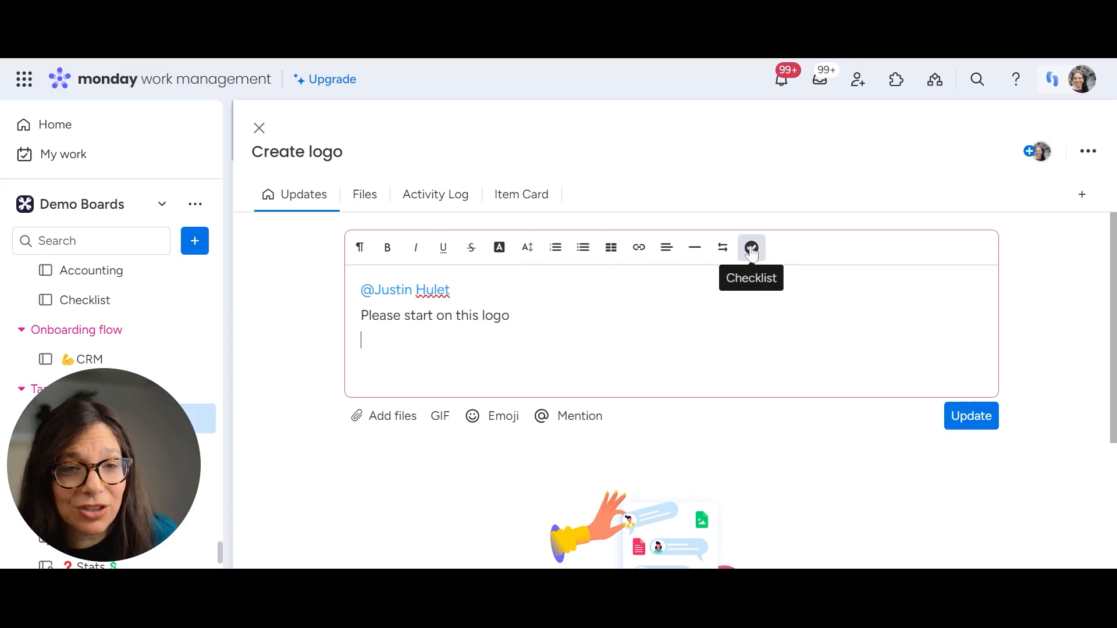
- Insert a checklist with items colors, dimensions and number of logos
click(751, 246)
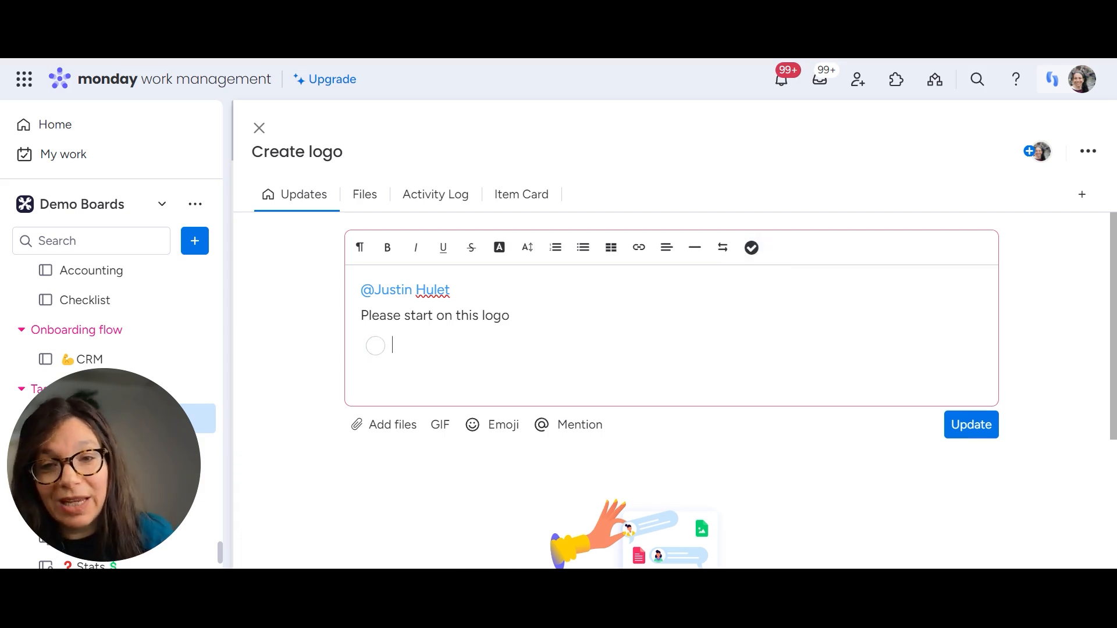
text(colors)
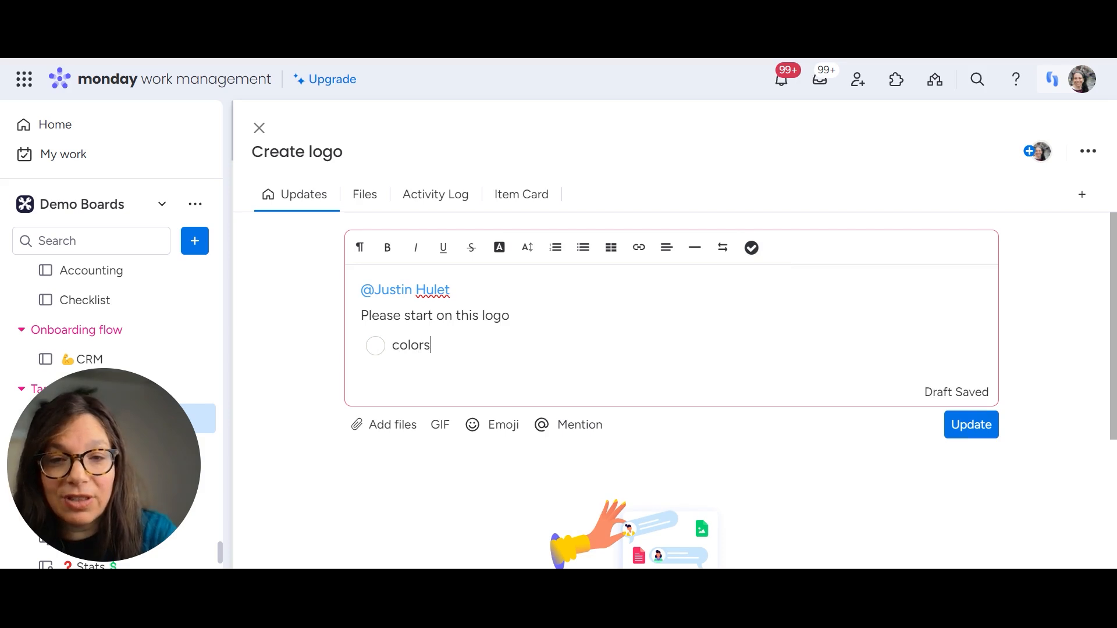
text(dimensions)
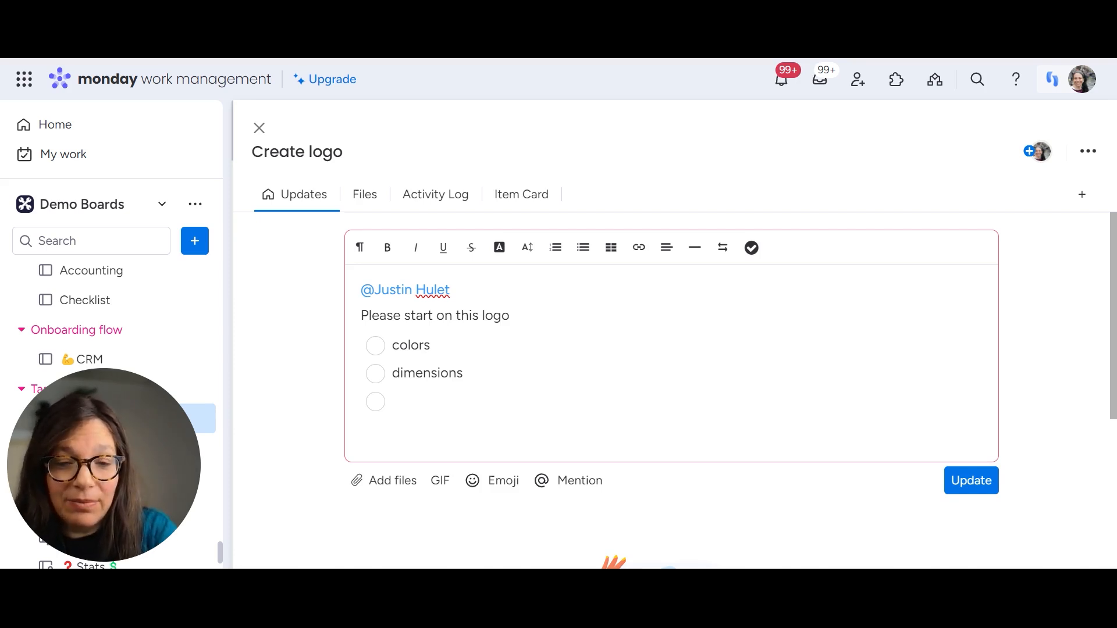
text(number of)
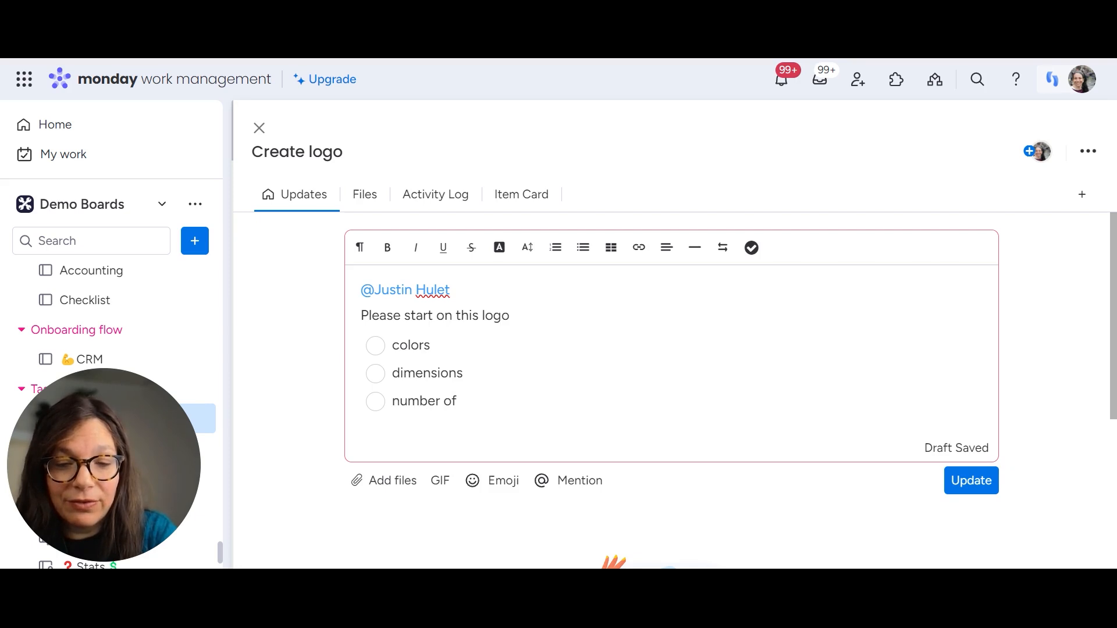
text(logos)
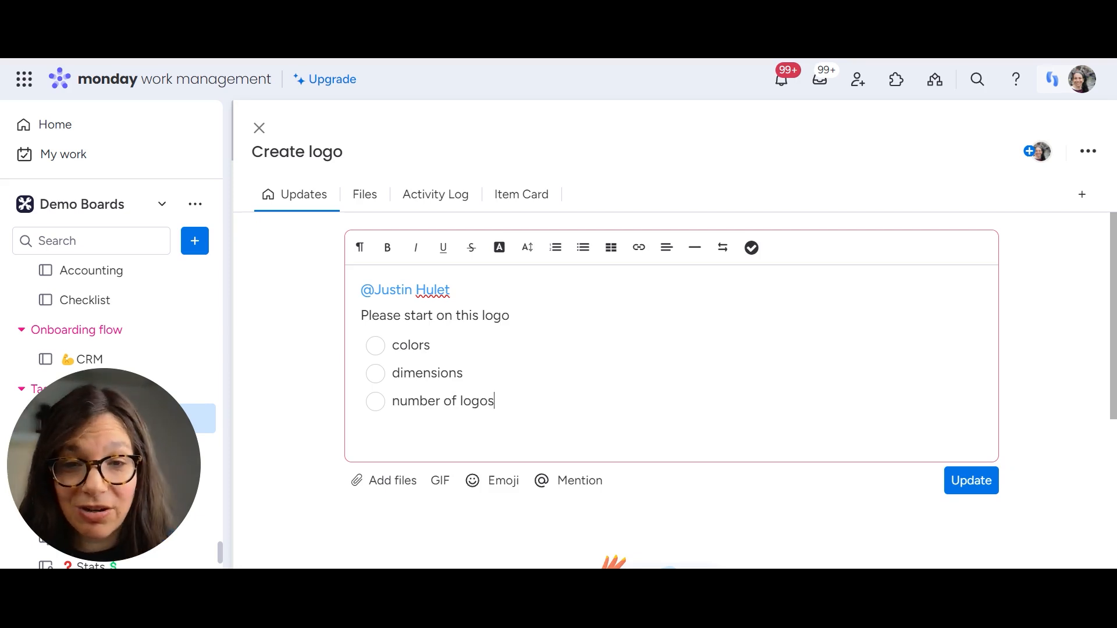
mouse_move(387, 247)
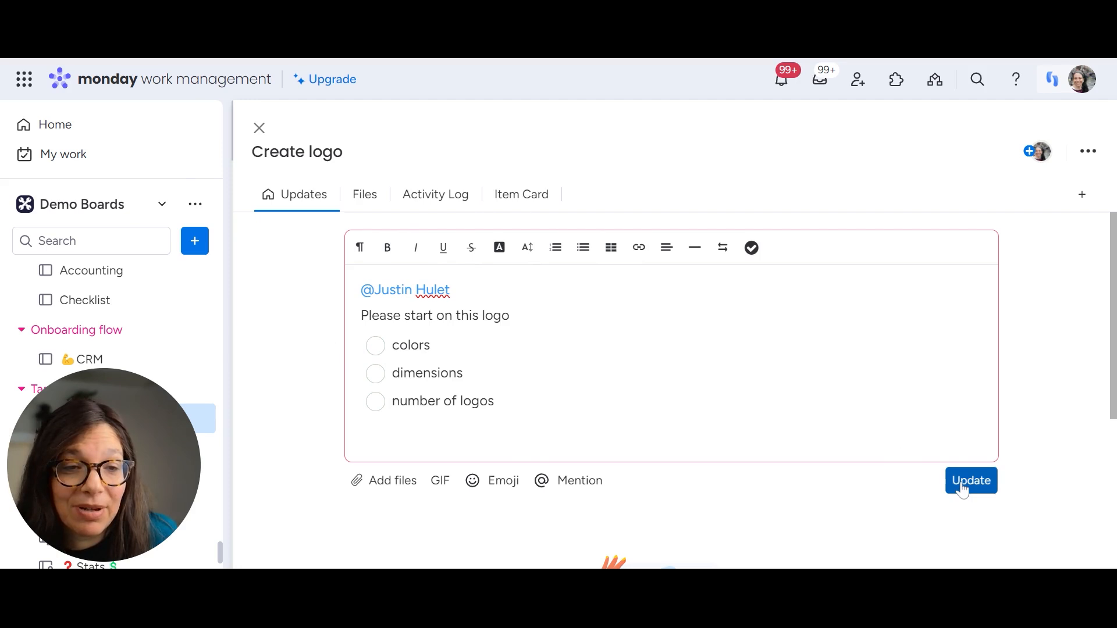
- Post the update, tick colors and dimensions, and return to the board
click(970, 481)
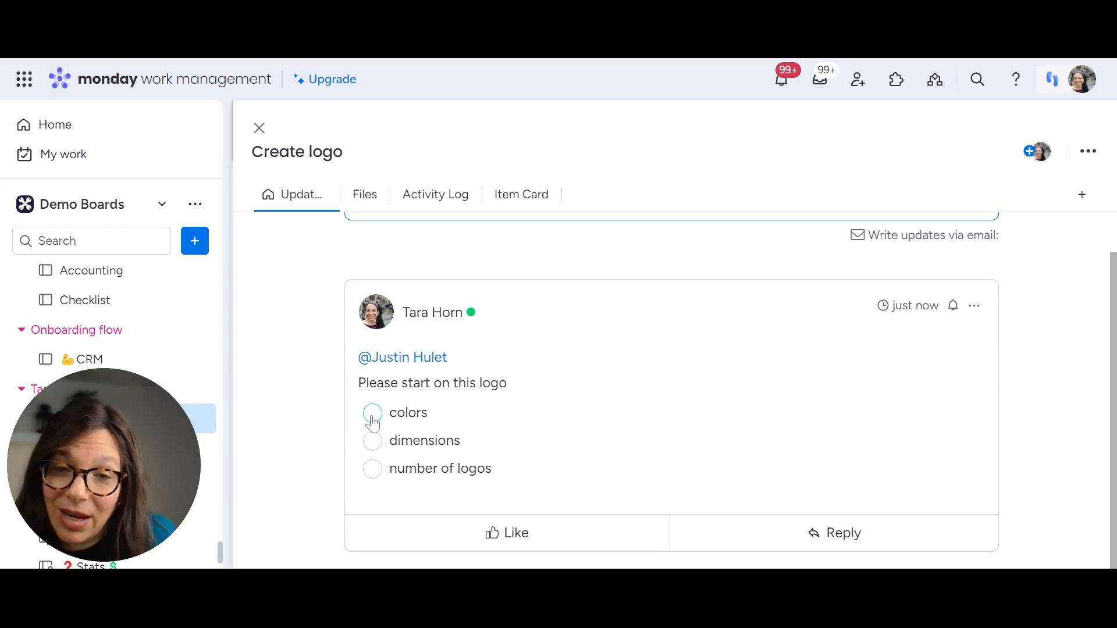
click(372, 440)
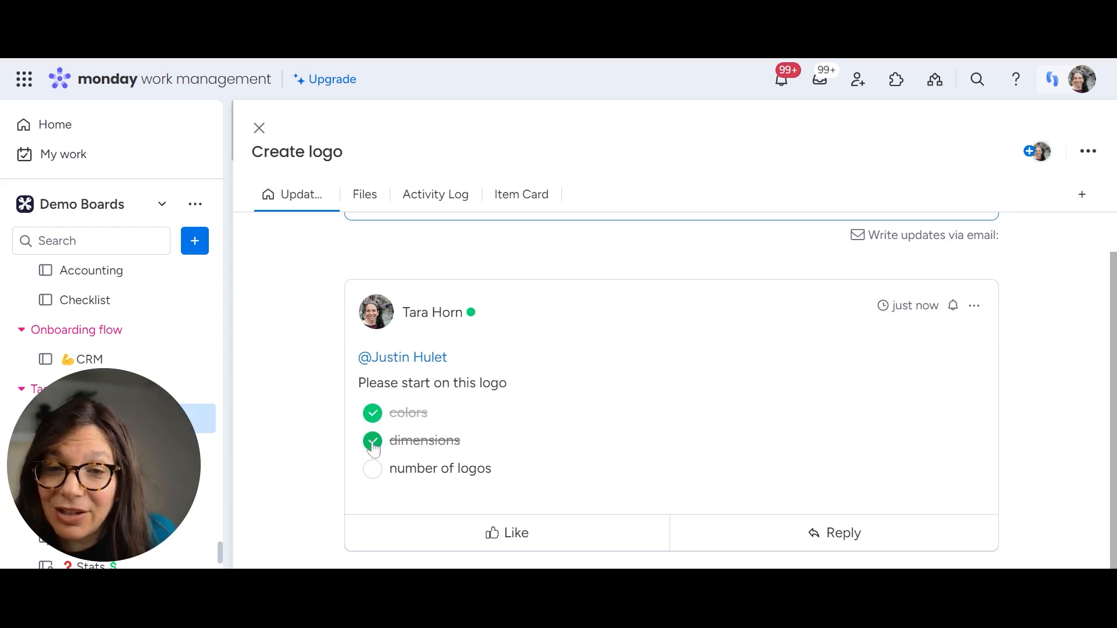
click(259, 128)
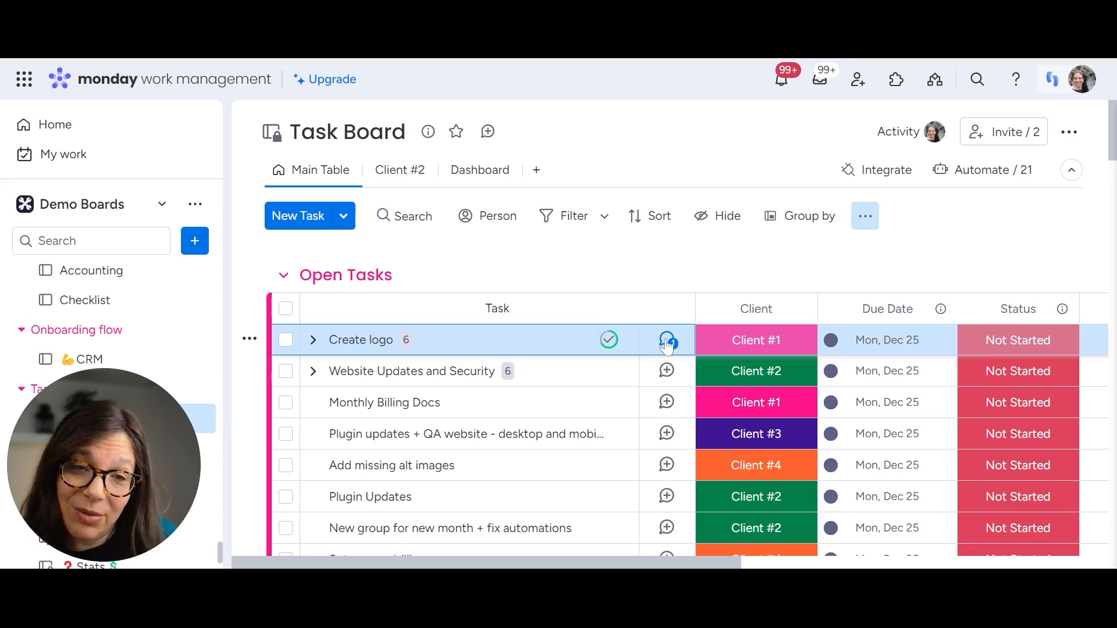
click(667, 339)
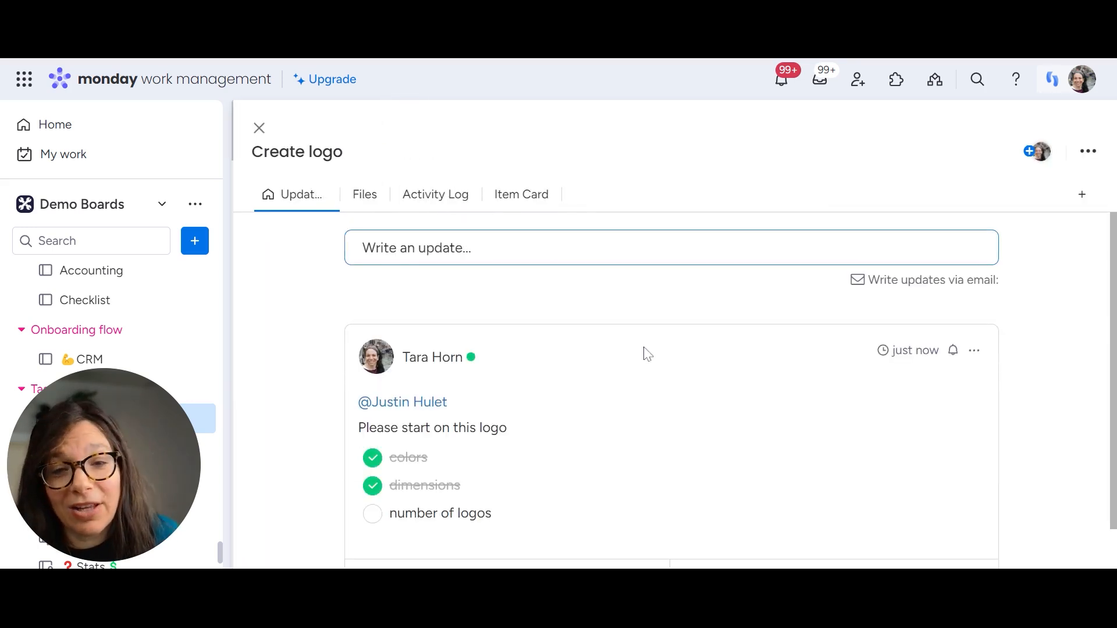
scroll(down, 3)
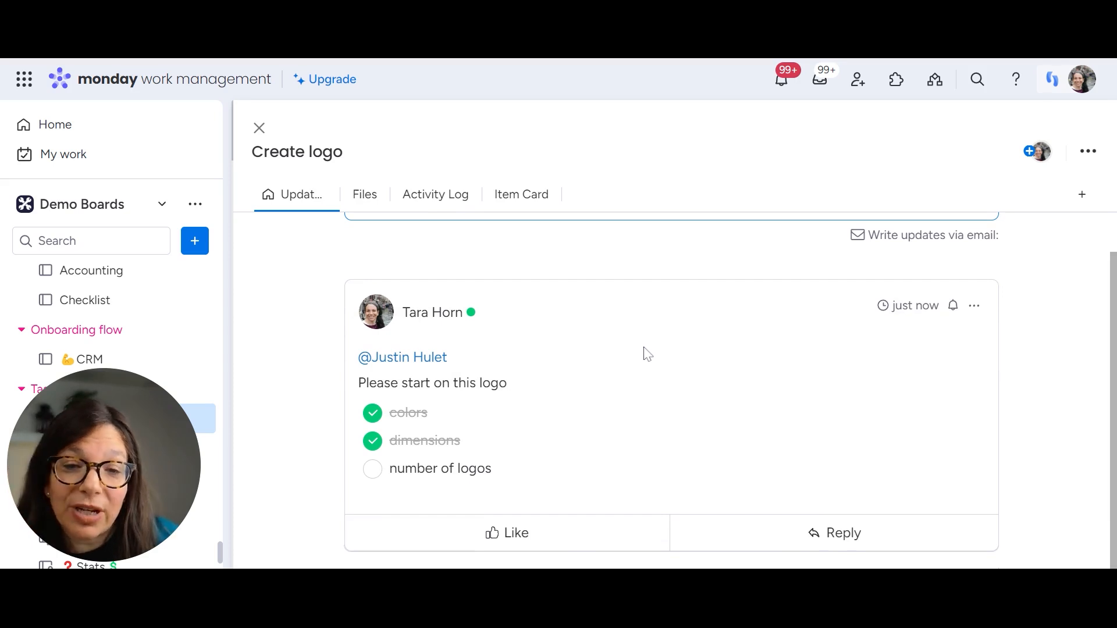
mouse_move(506, 532)
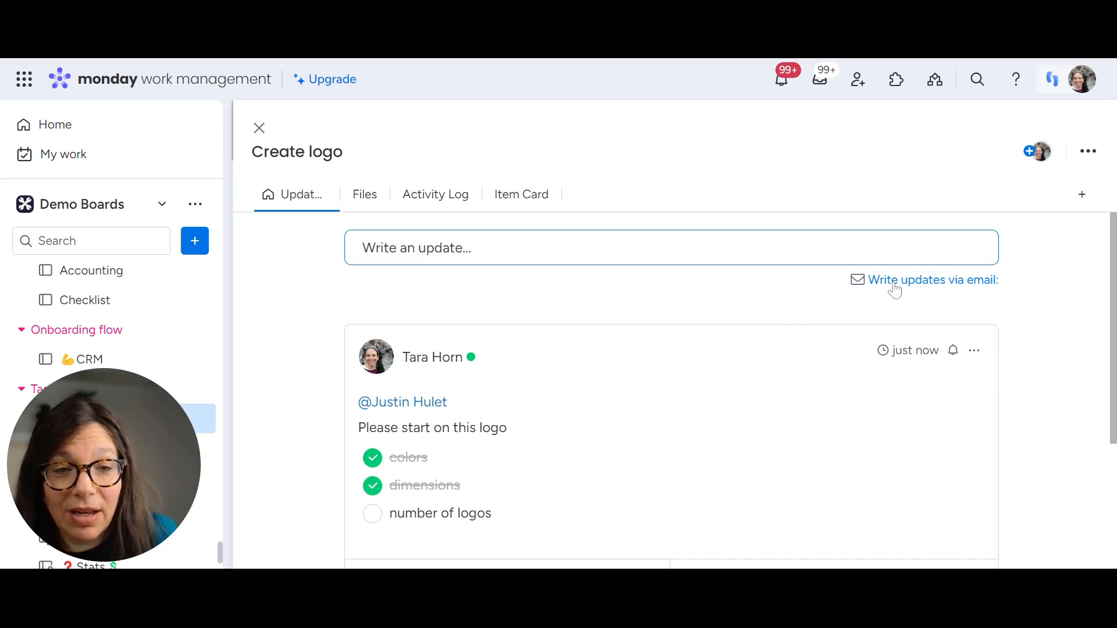
- View the email address for writing Create logo updates via email
click(932, 279)
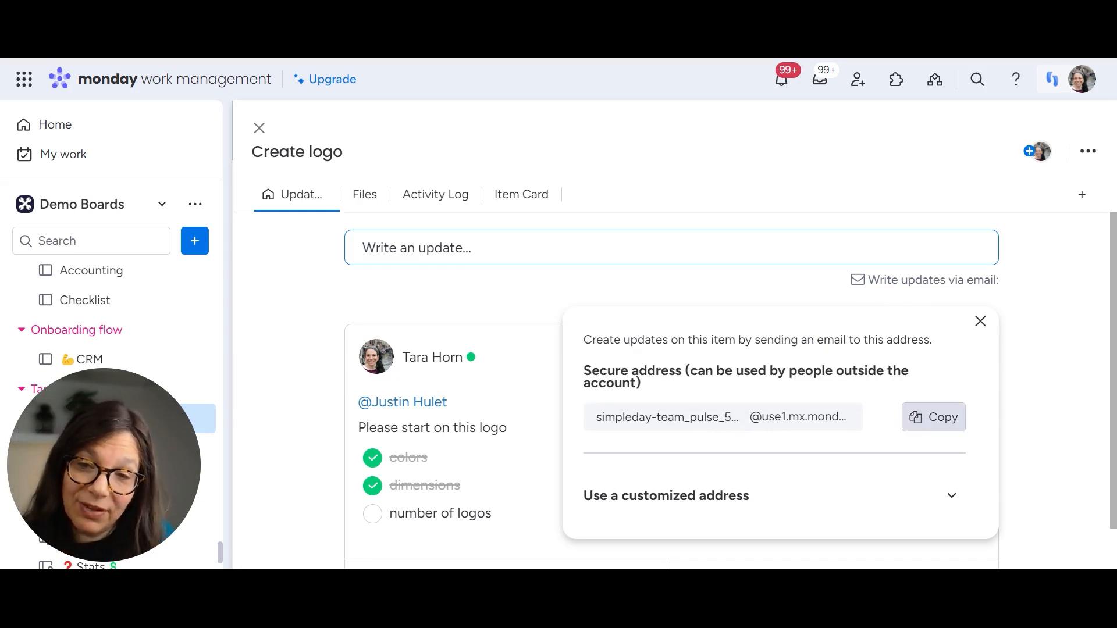
mouse_move(839, 493)
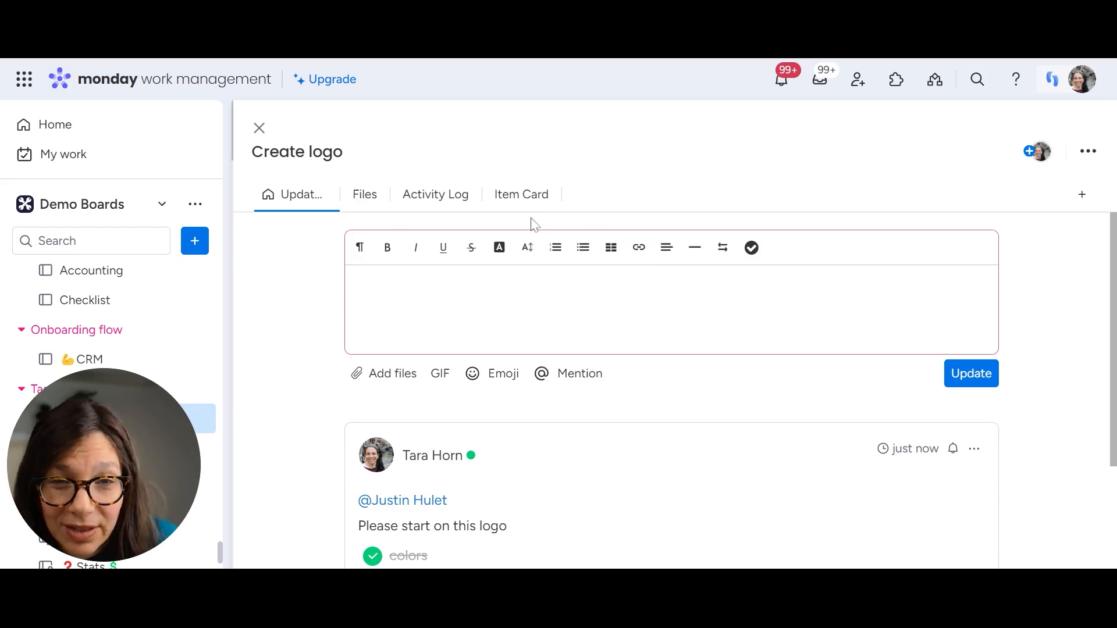
mouse_move(575, 270)
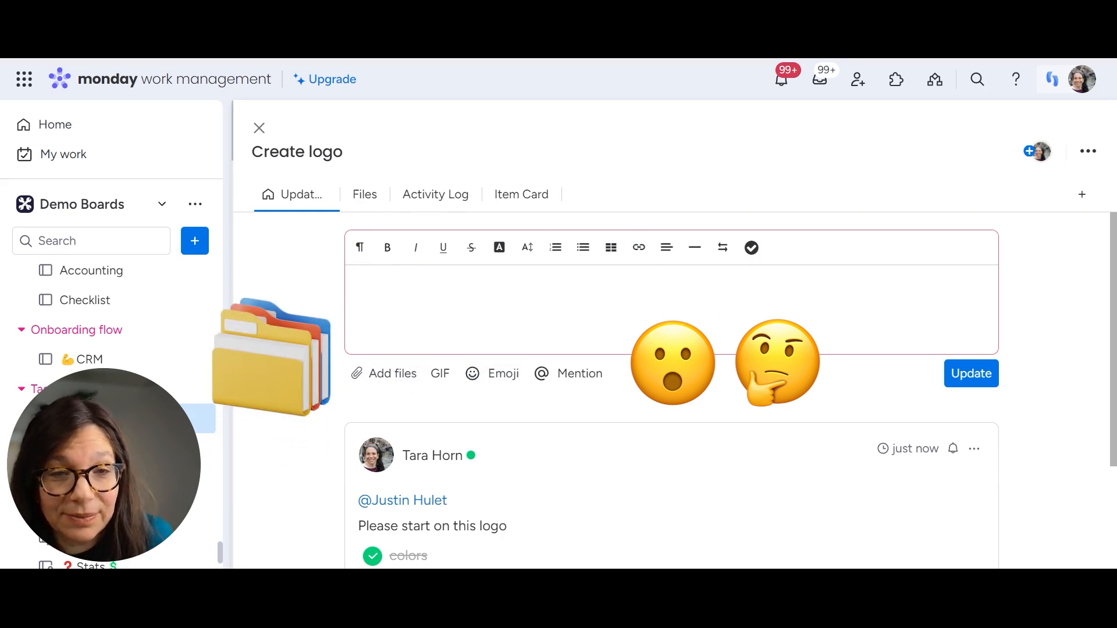
scroll(down, 3)
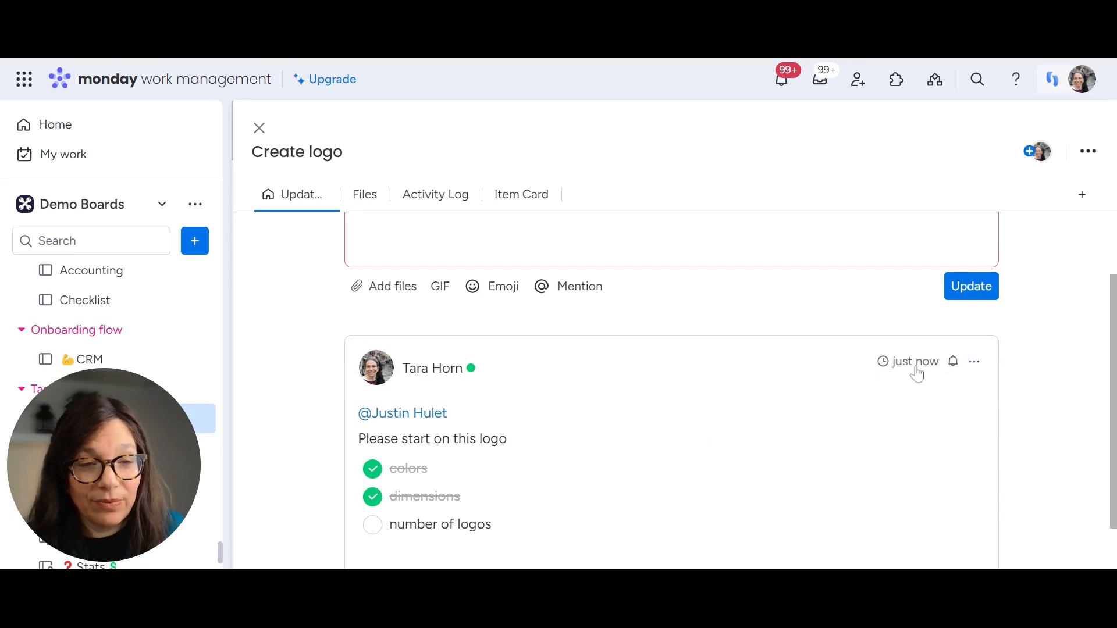
mouse_move(953, 360)
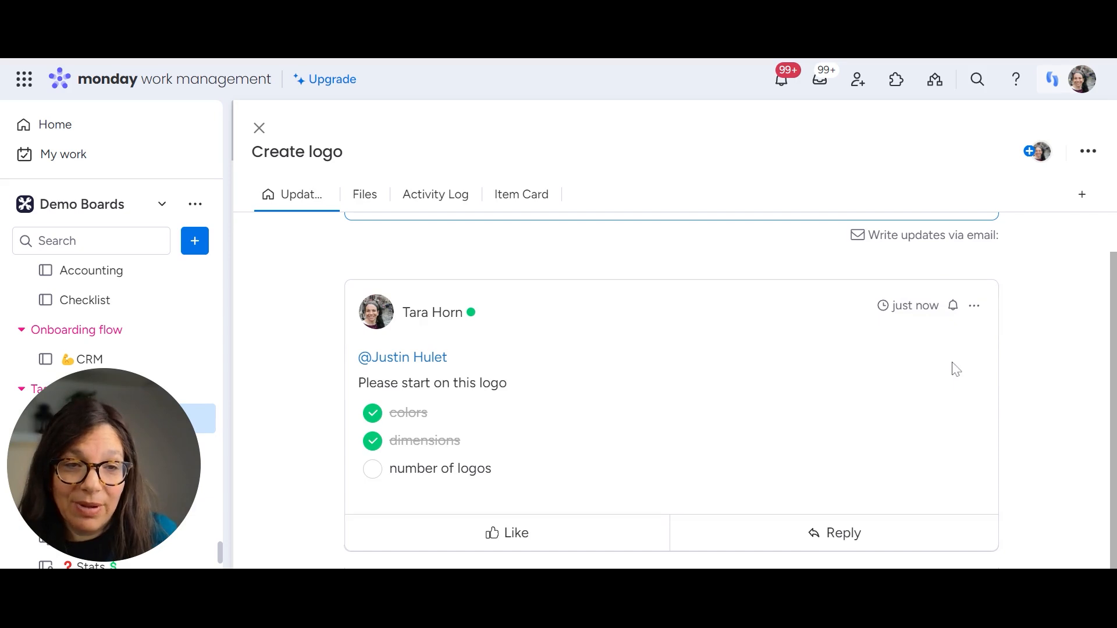
click(953, 306)
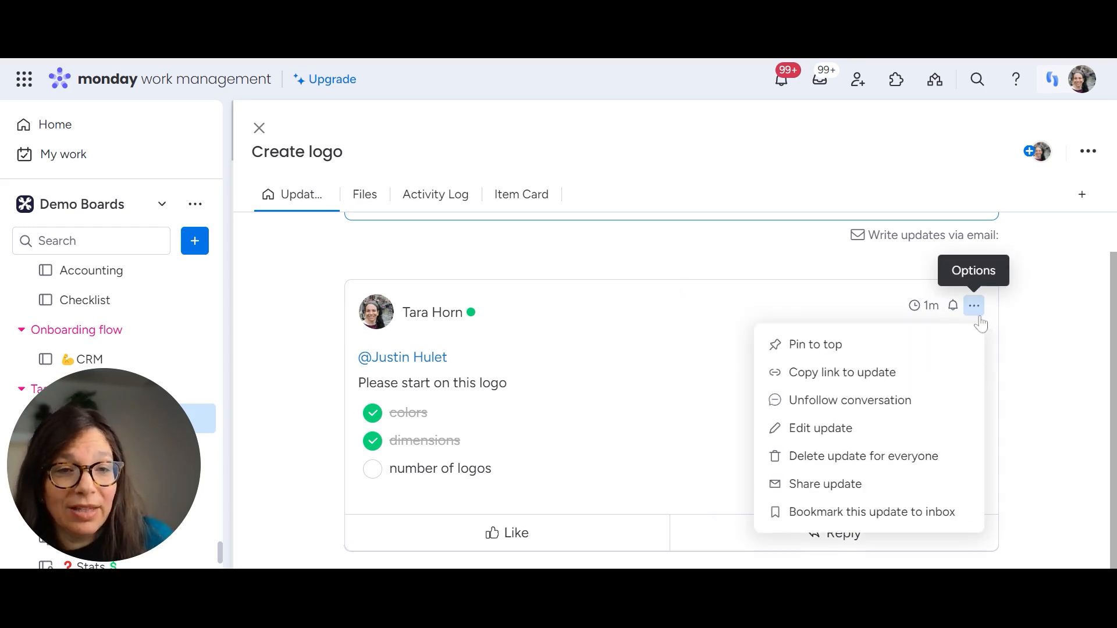
mouse_move(814, 345)
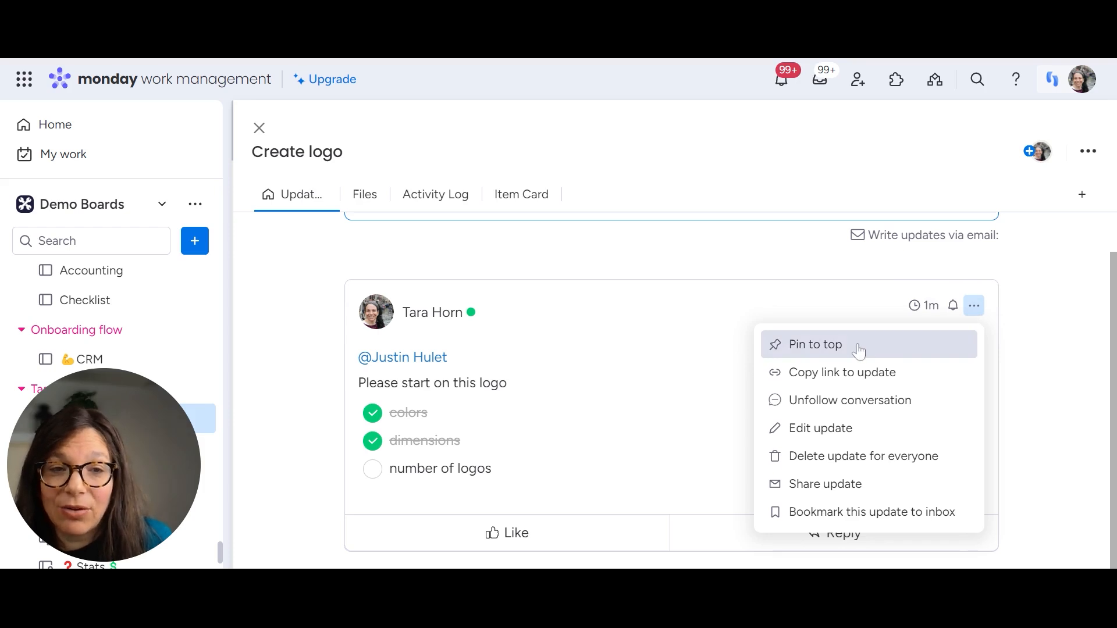
- Pin the checklist update to the top and begin a new update
click(815, 344)
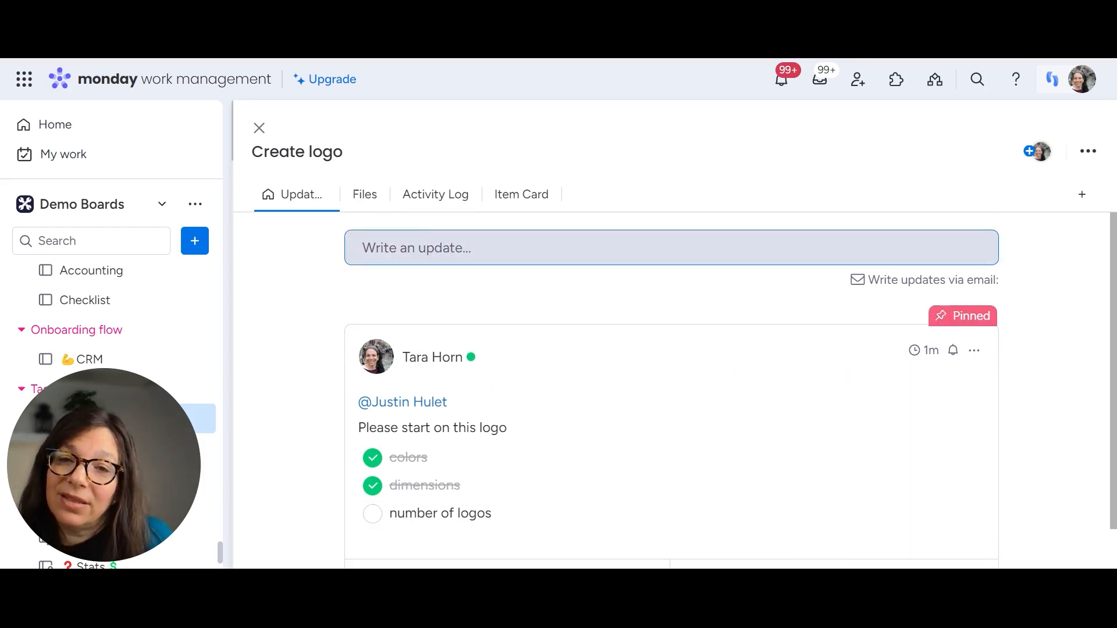
click(670, 247)
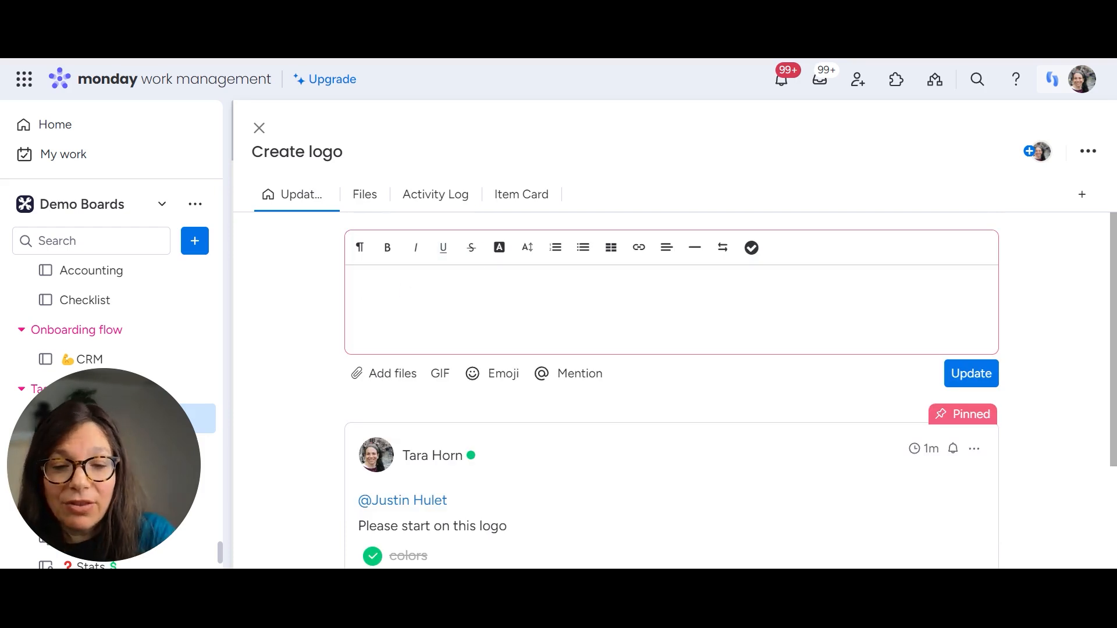
- Post a second update reading 'update - client loved the first option'
text(update)
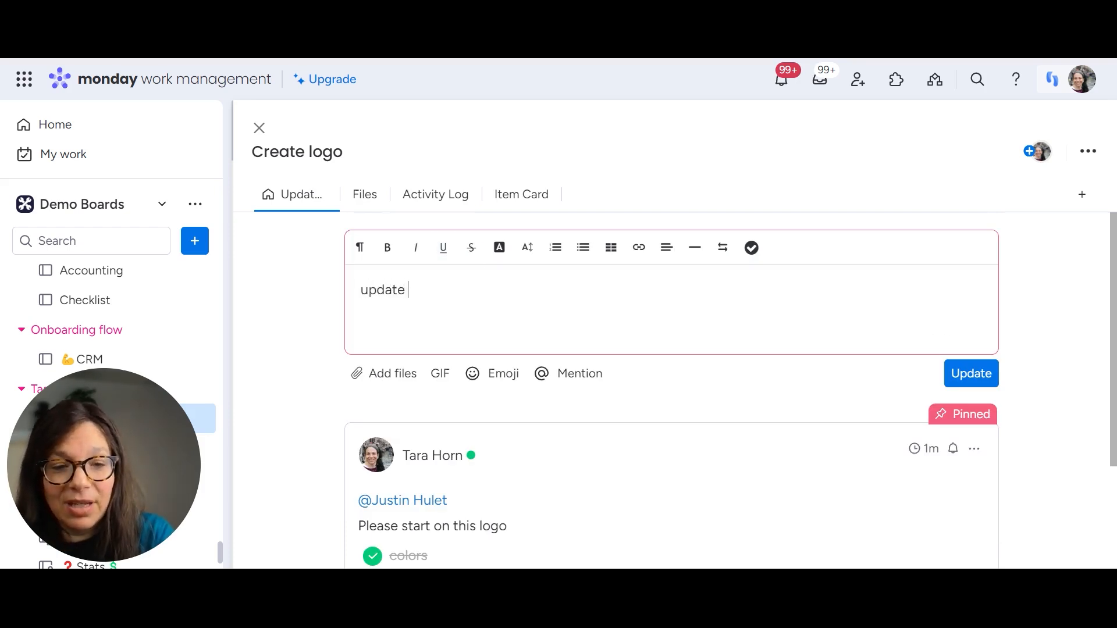
text(- cliet)
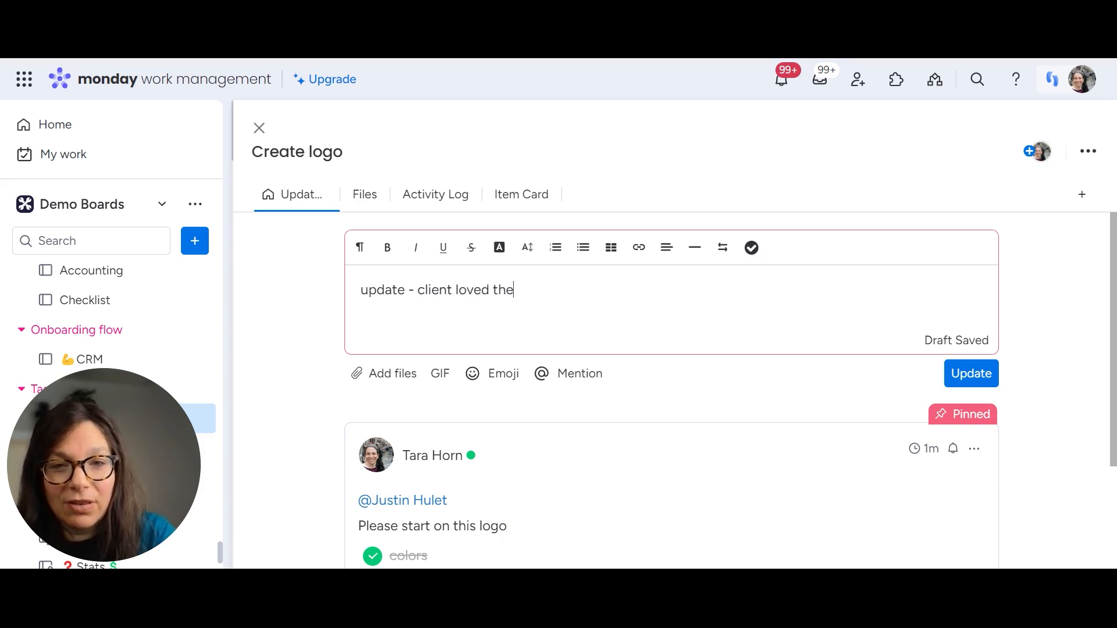
text(first option)
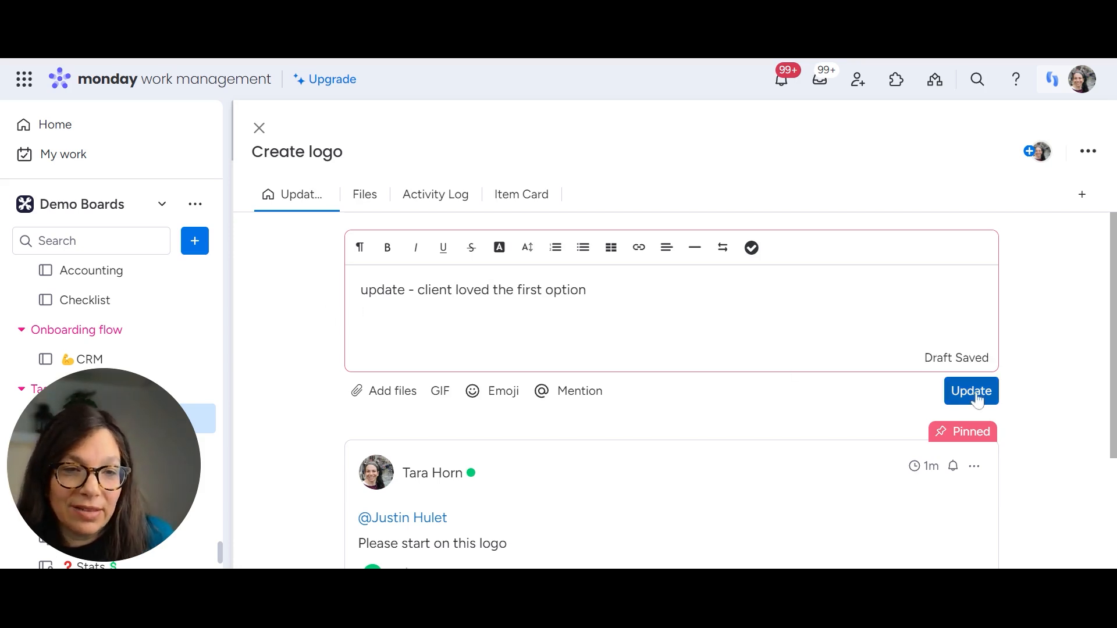
click(971, 391)
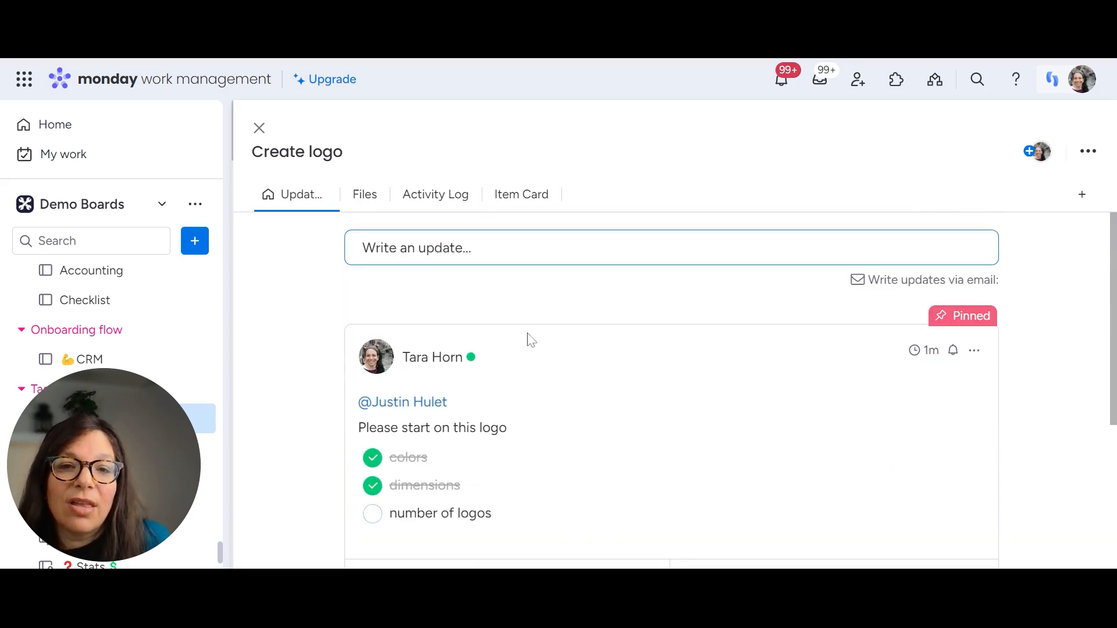
mouse_move(974, 351)
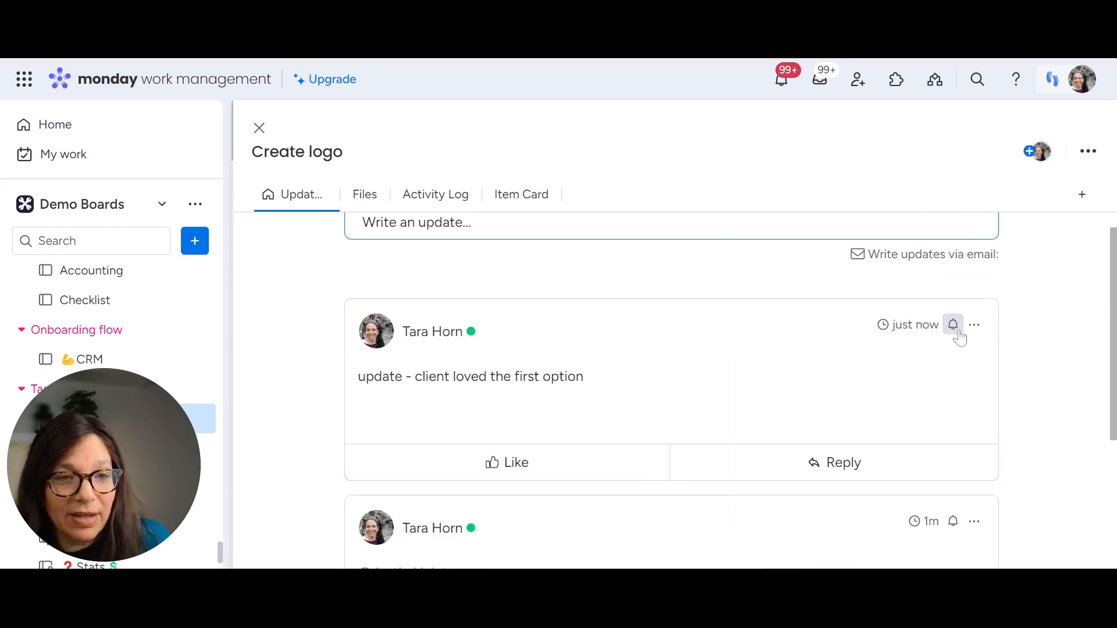
- Copy a link to the client update from its Options menu
click(974, 325)
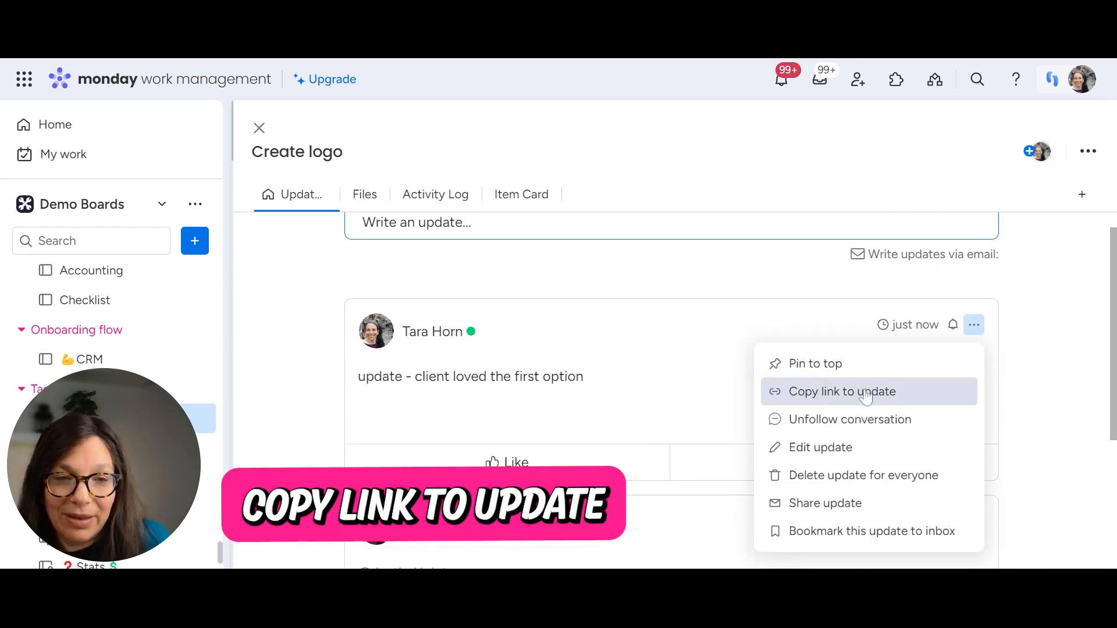
click(841, 391)
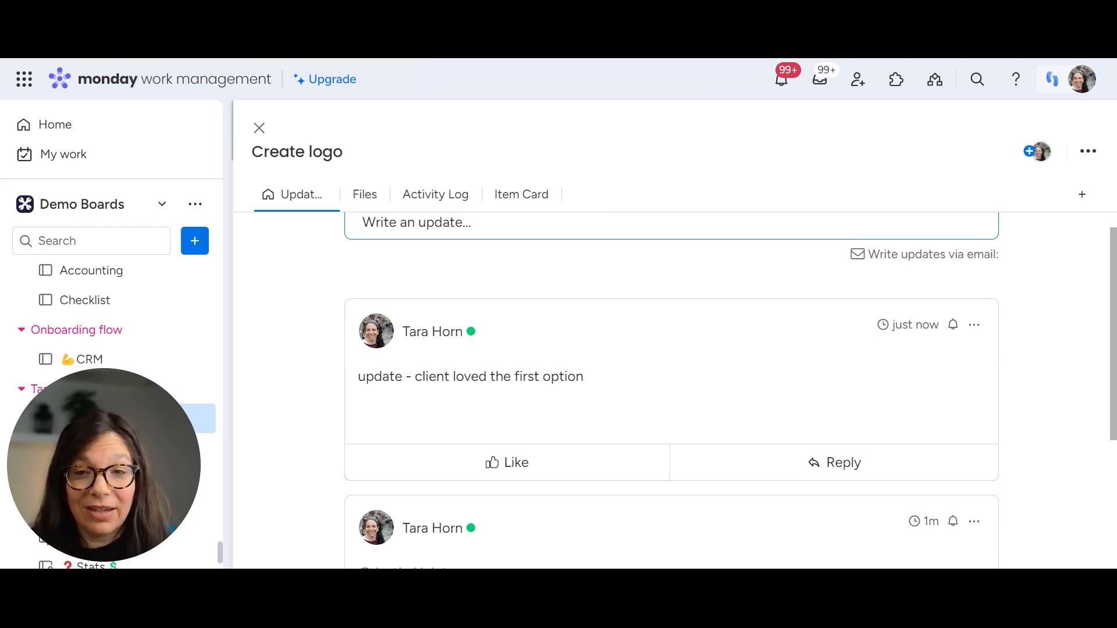
mouse_move(792, 356)
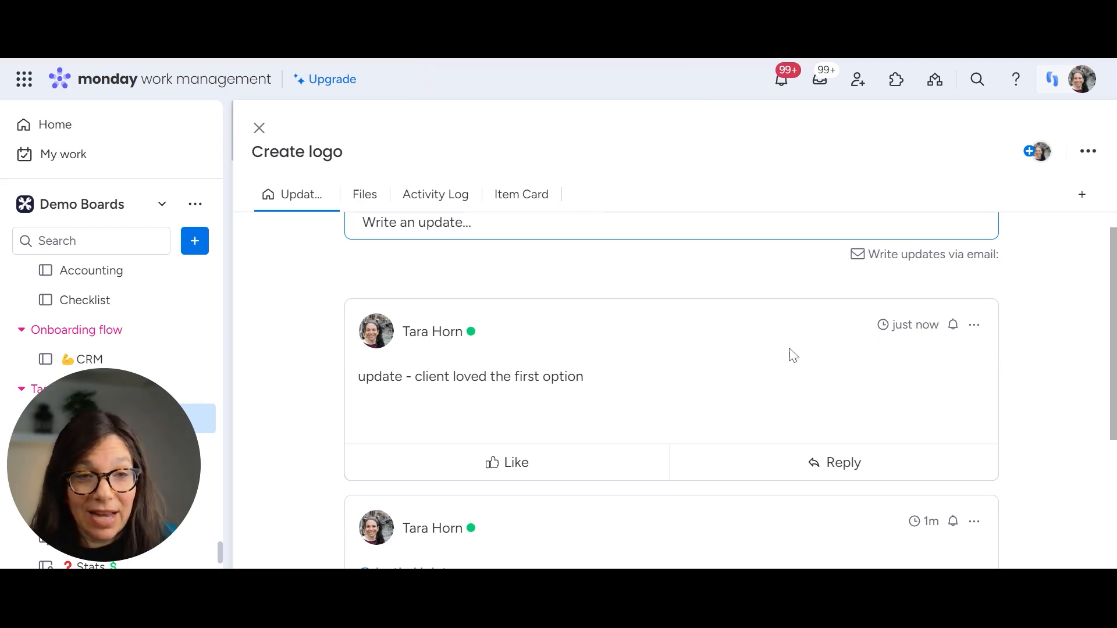
- Reopen the options menu on the 'client loved the first option' update
click(973, 325)
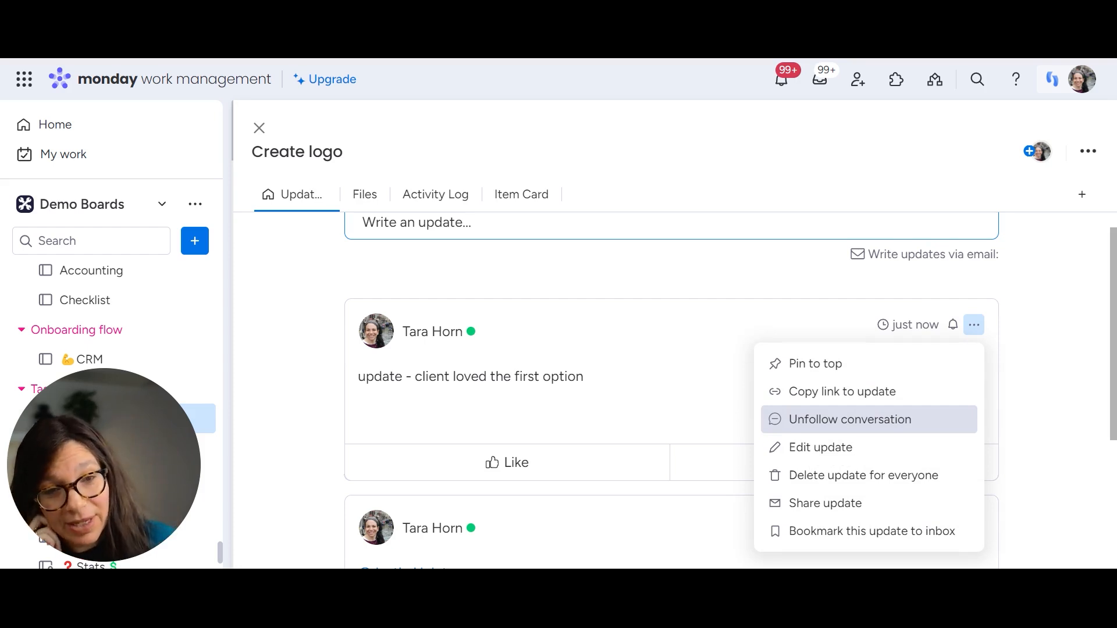
mouse_move(819, 447)
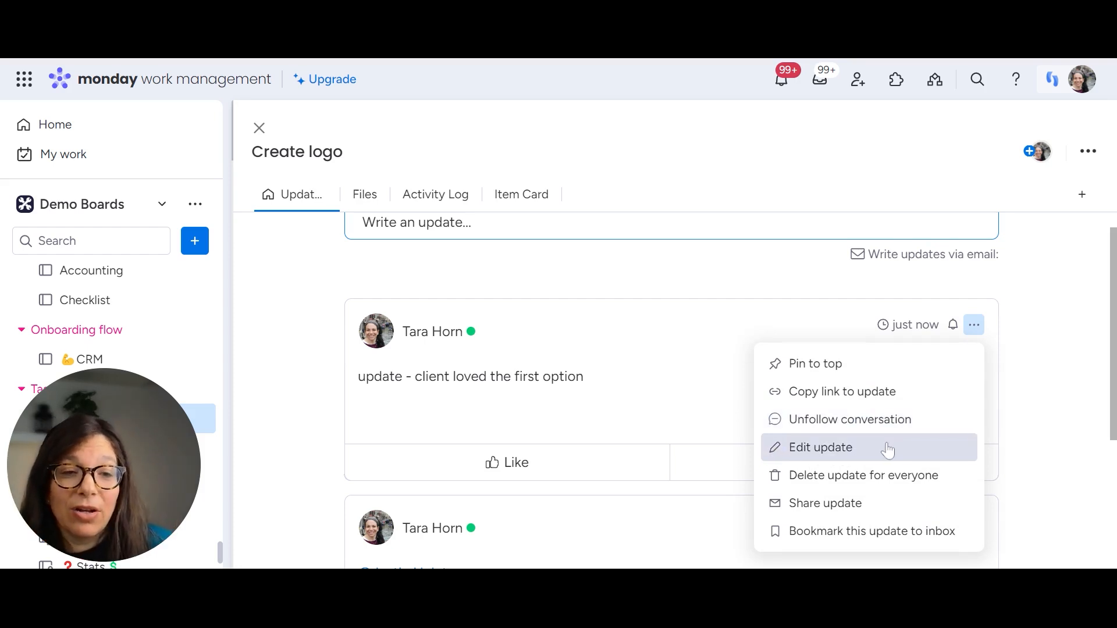